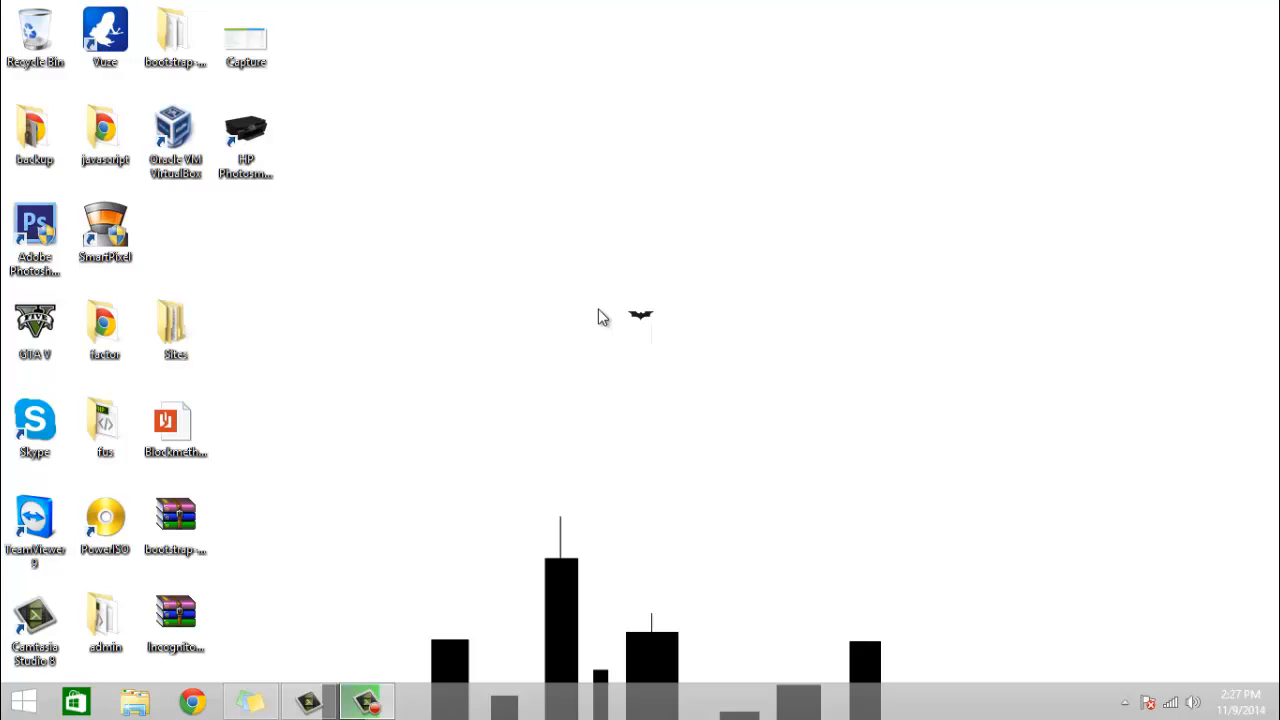
mouse_move(280, 492)
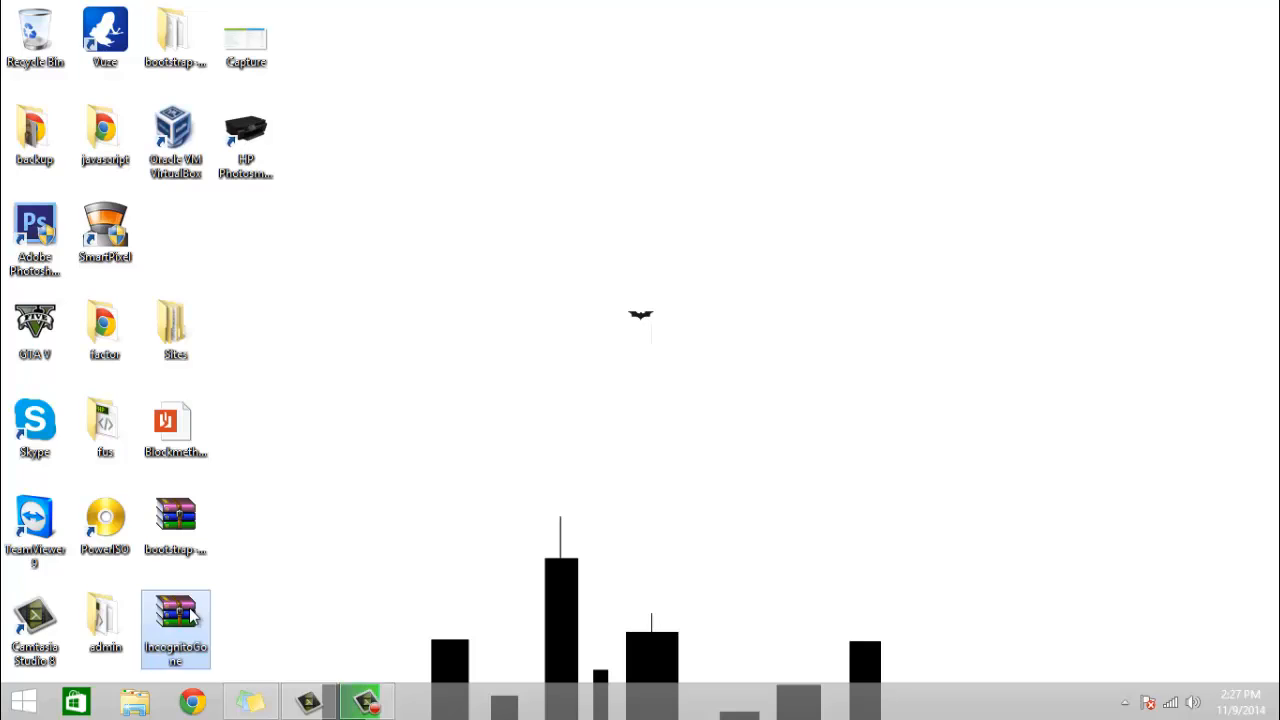
Open IncognitoGone.zip from the desktop in WinRAR
double_click(175, 629)
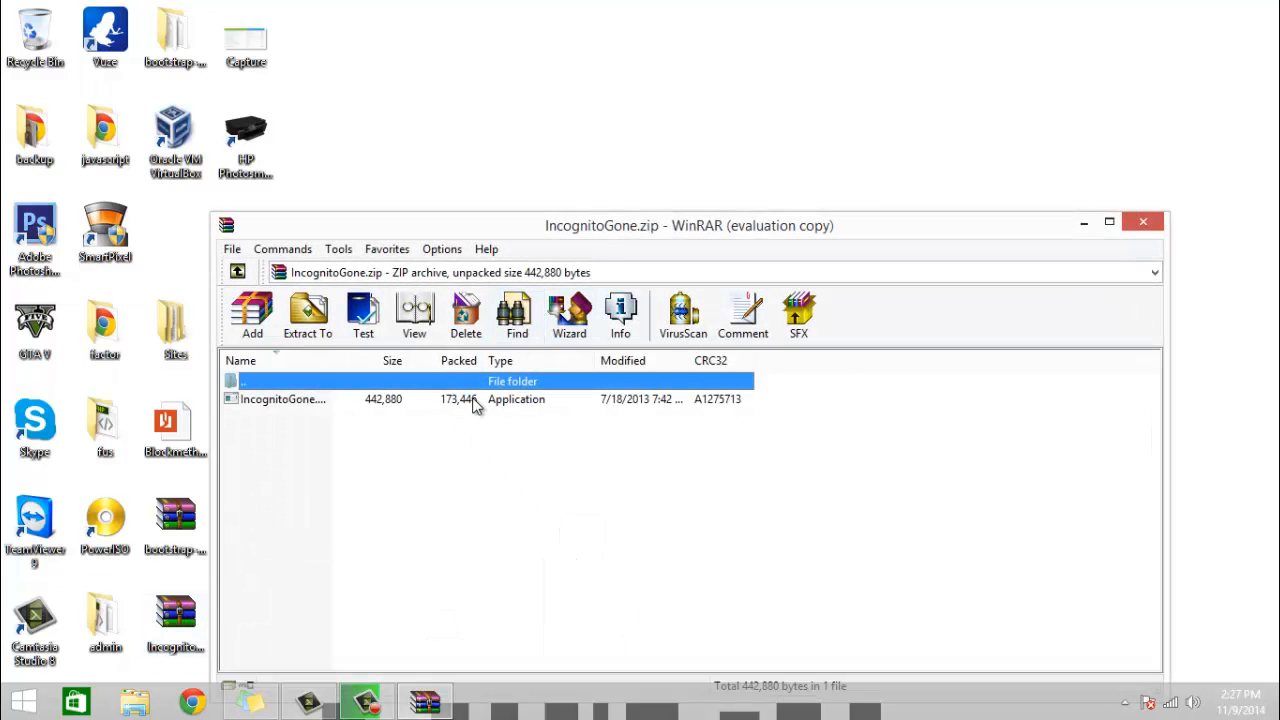
mouse_move(540, 460)
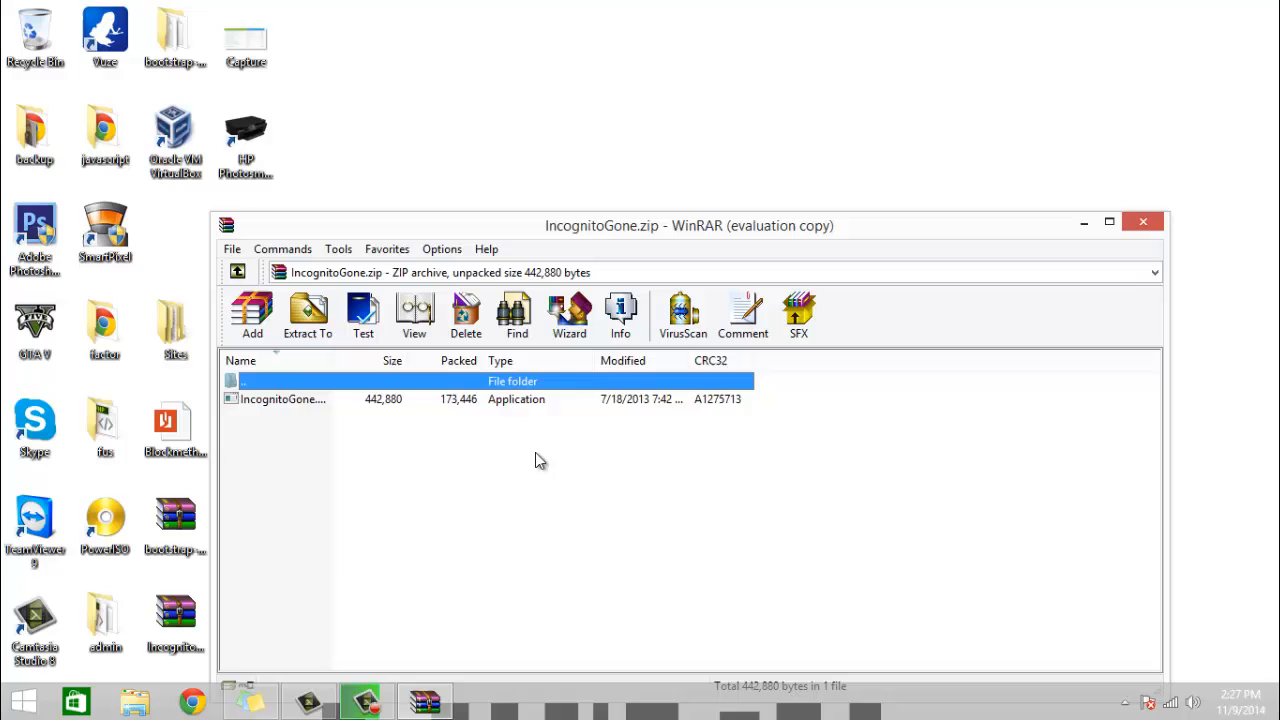
Launch IncognitoGone.exe and disable Google Chrome's incognito mode, confirming and dismissing the success message
double_click(283, 399)
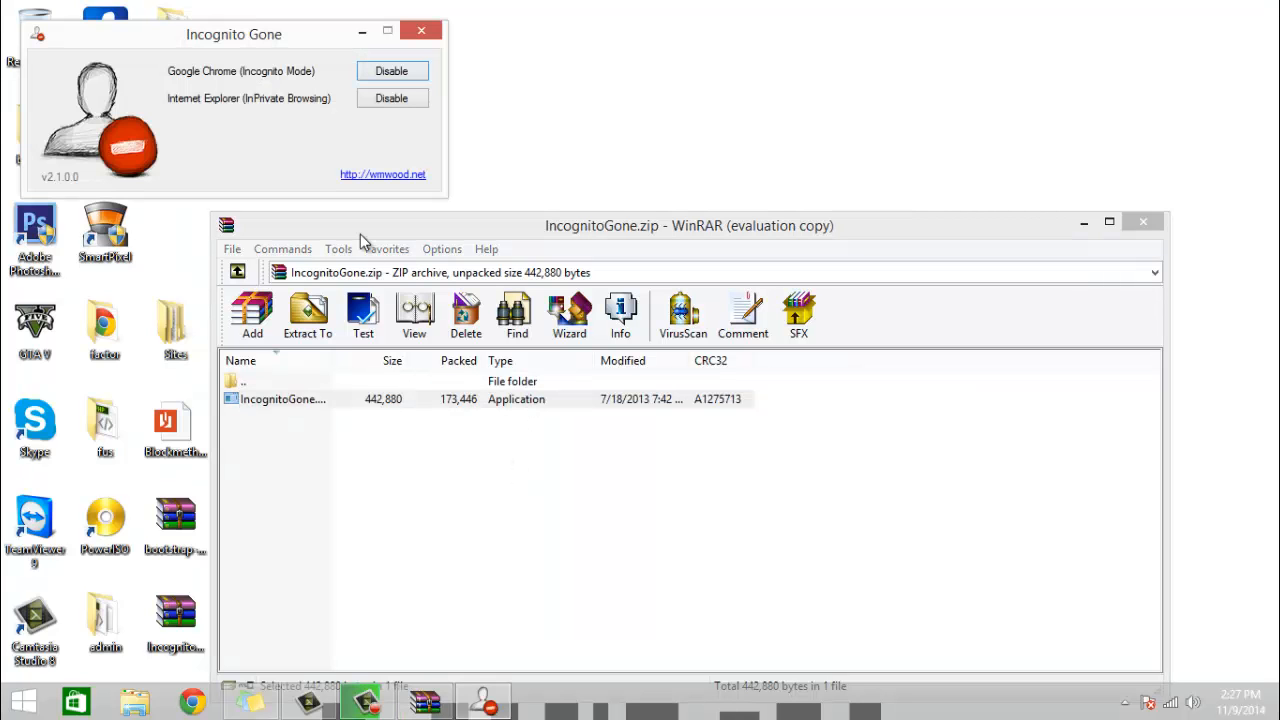
drag(234, 34, 605, 162)
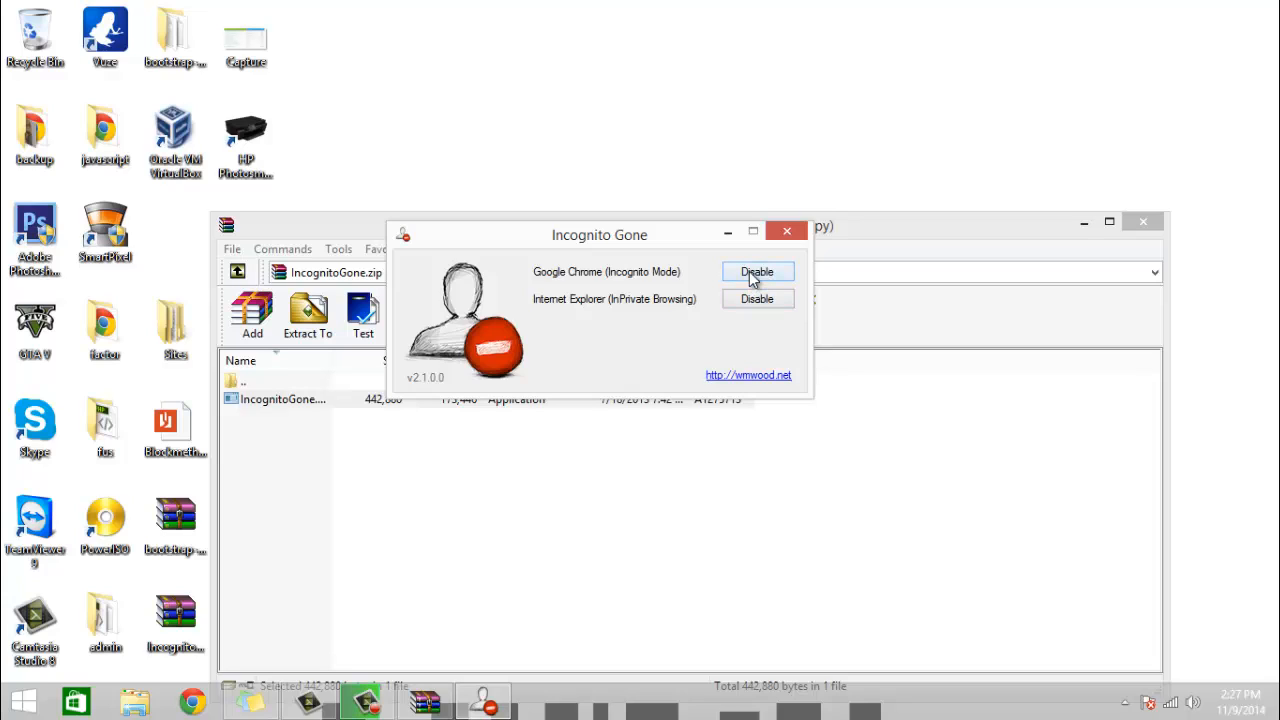
click(757, 271)
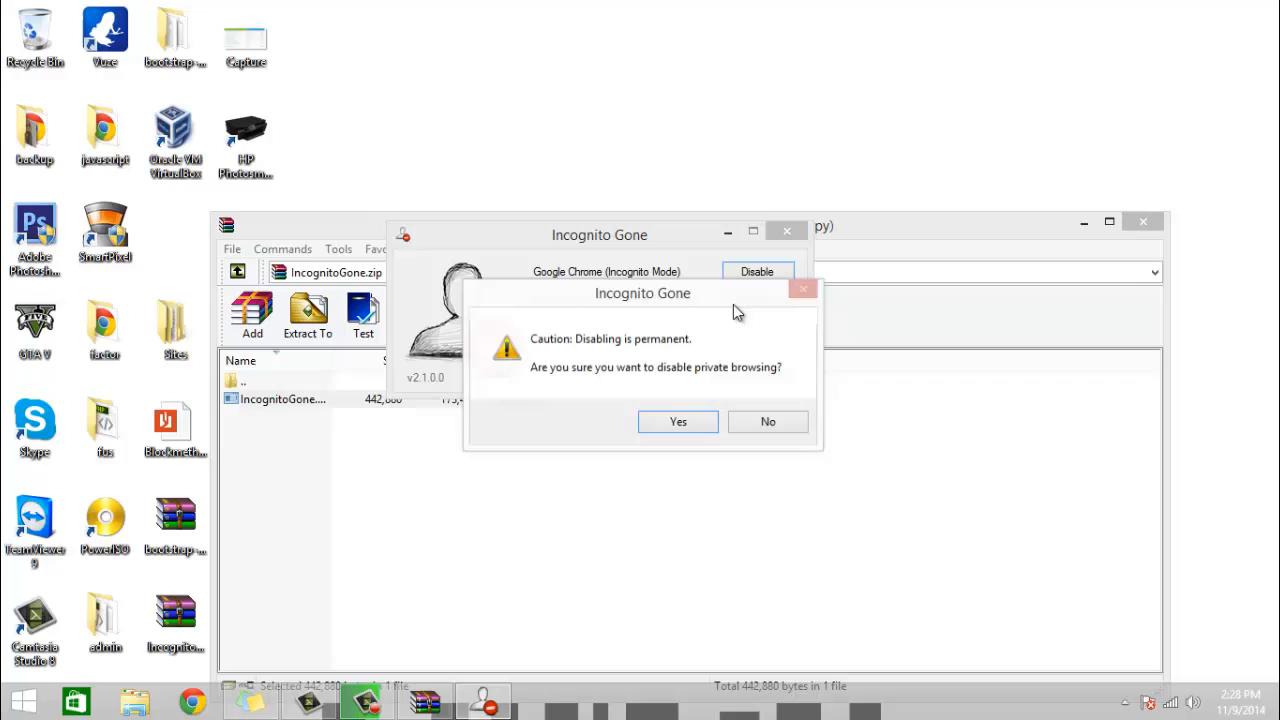
click(677, 421)
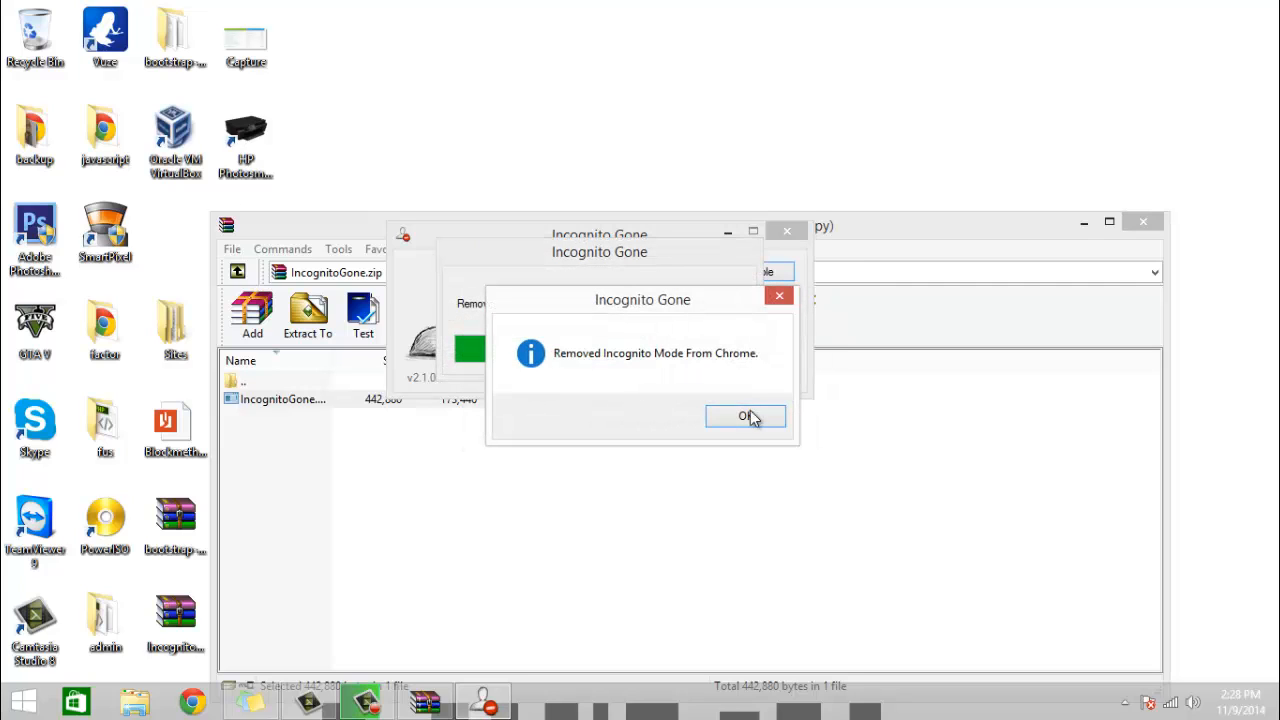
click(745, 416)
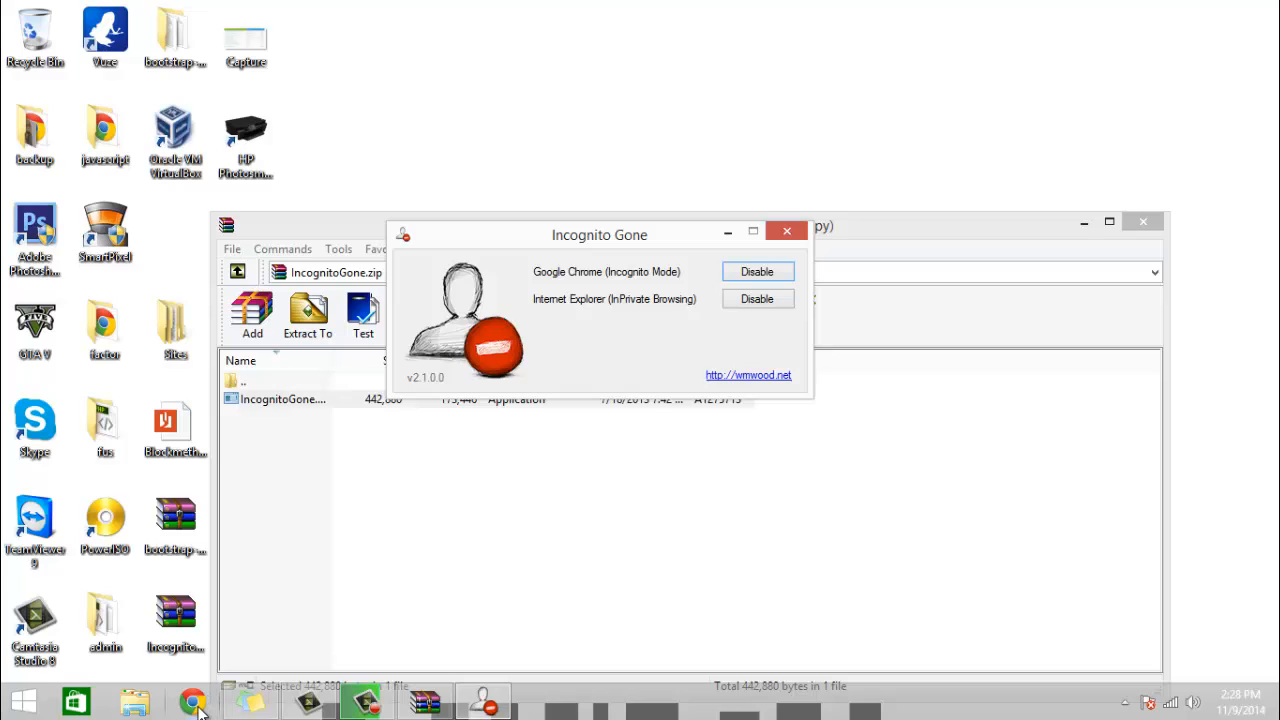
mouse_move(499, 170)
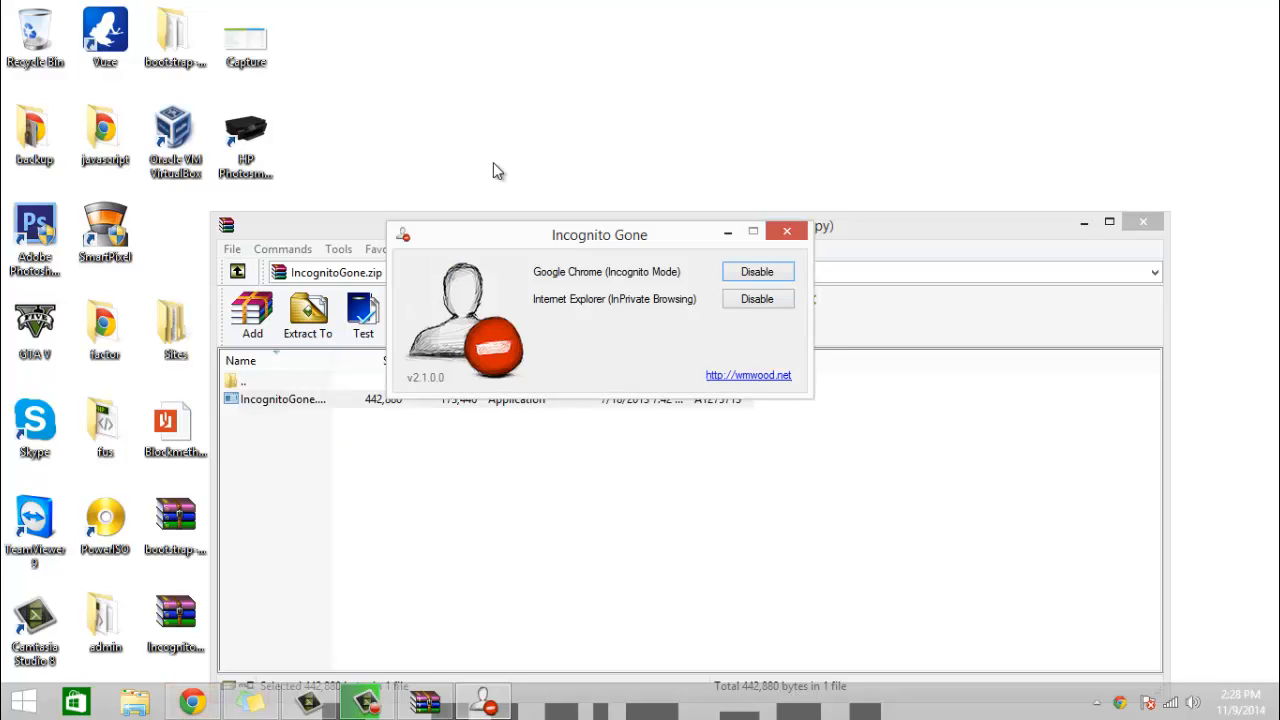
Open Chrome's menu to verify New incognito window is greyed out
click(1266, 39)
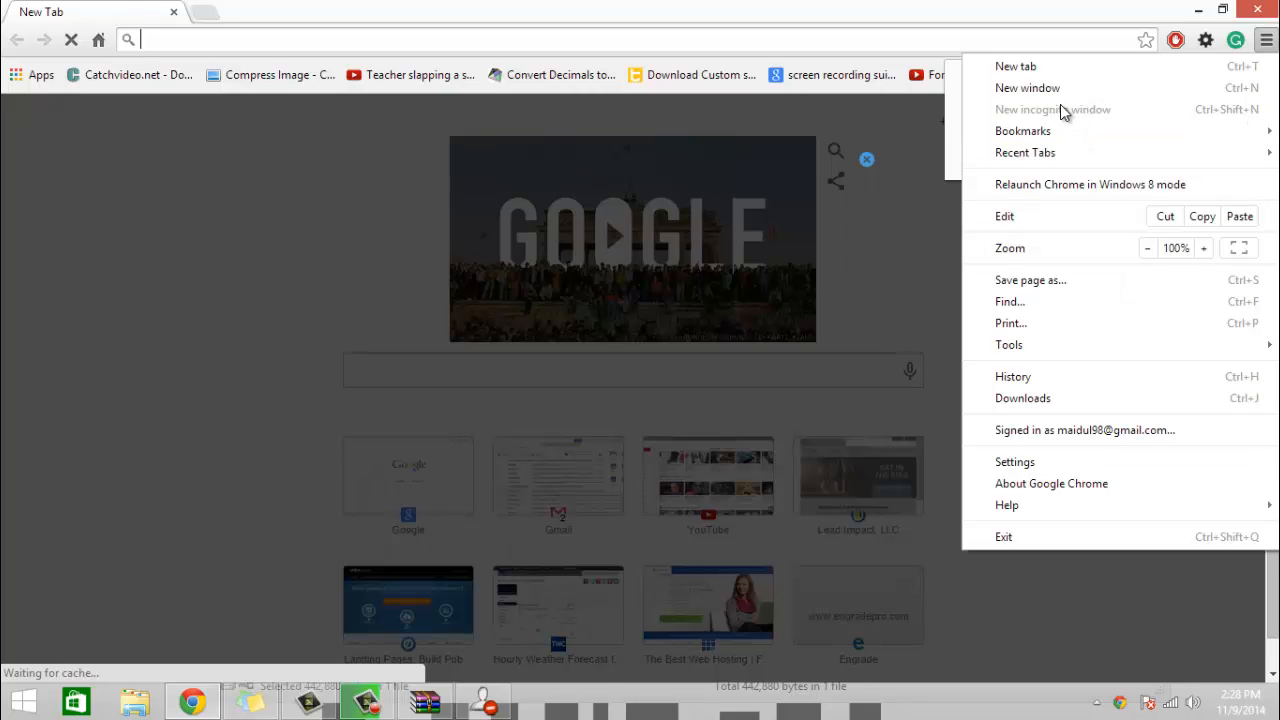
mouse_move(1260, 9)
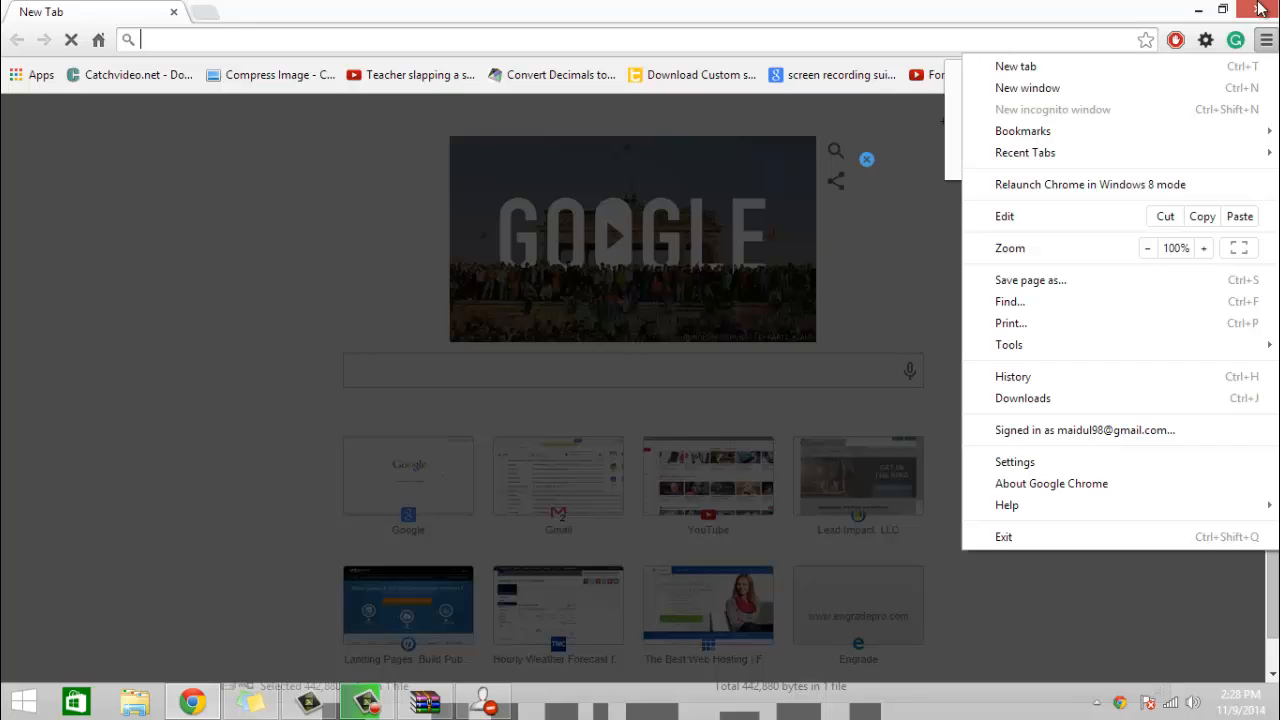
Close Chrome, rerun Disable for Google Chrome, confirm, and dismiss the success message
click(1262, 9)
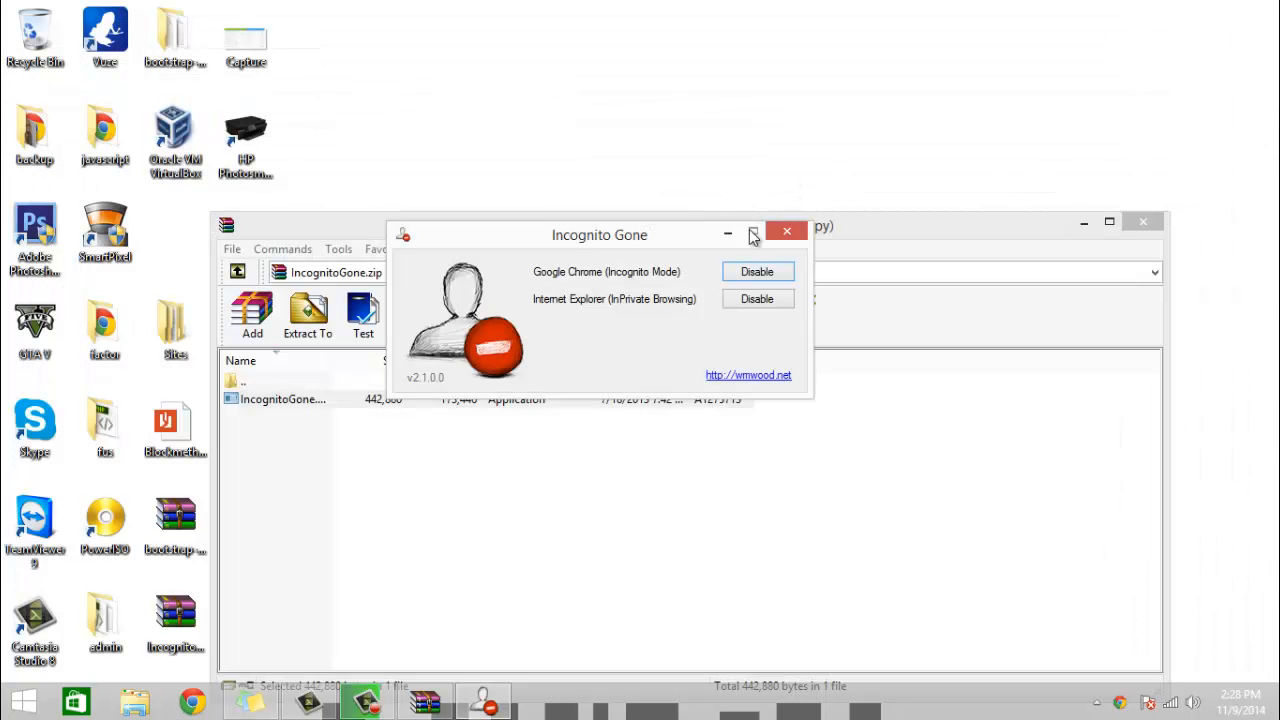
click(757, 271)
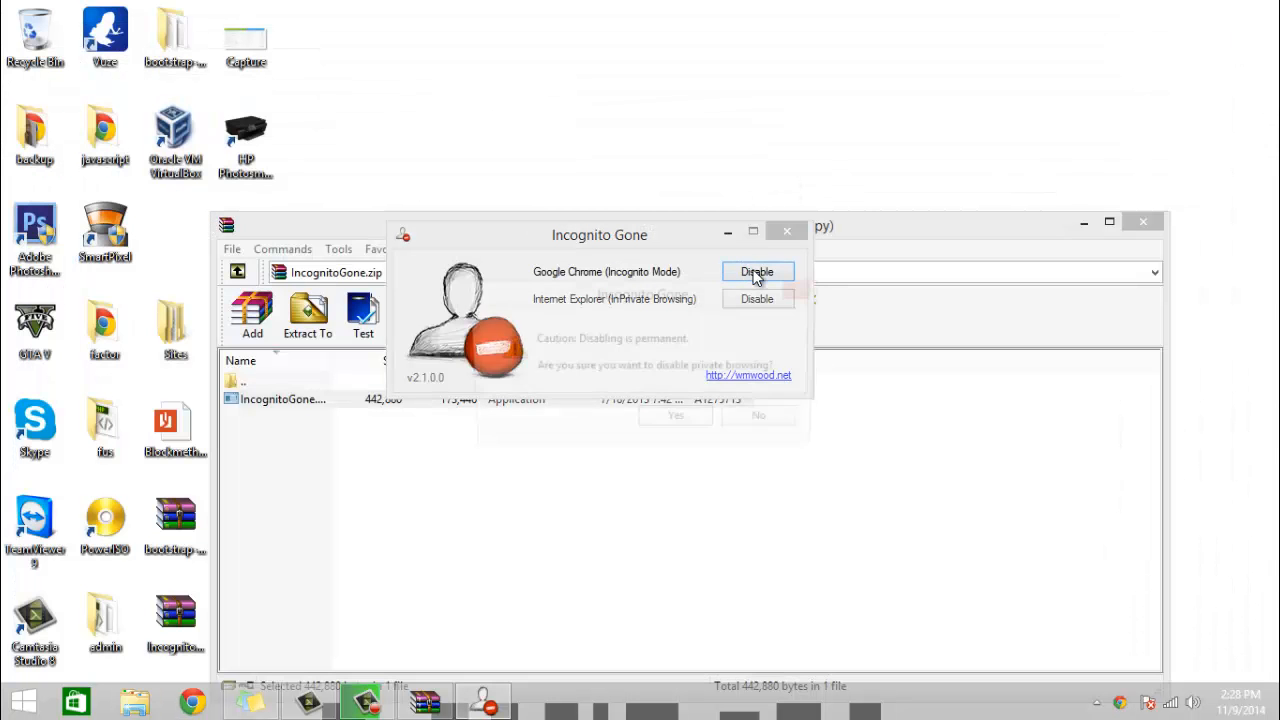
click(757, 272)
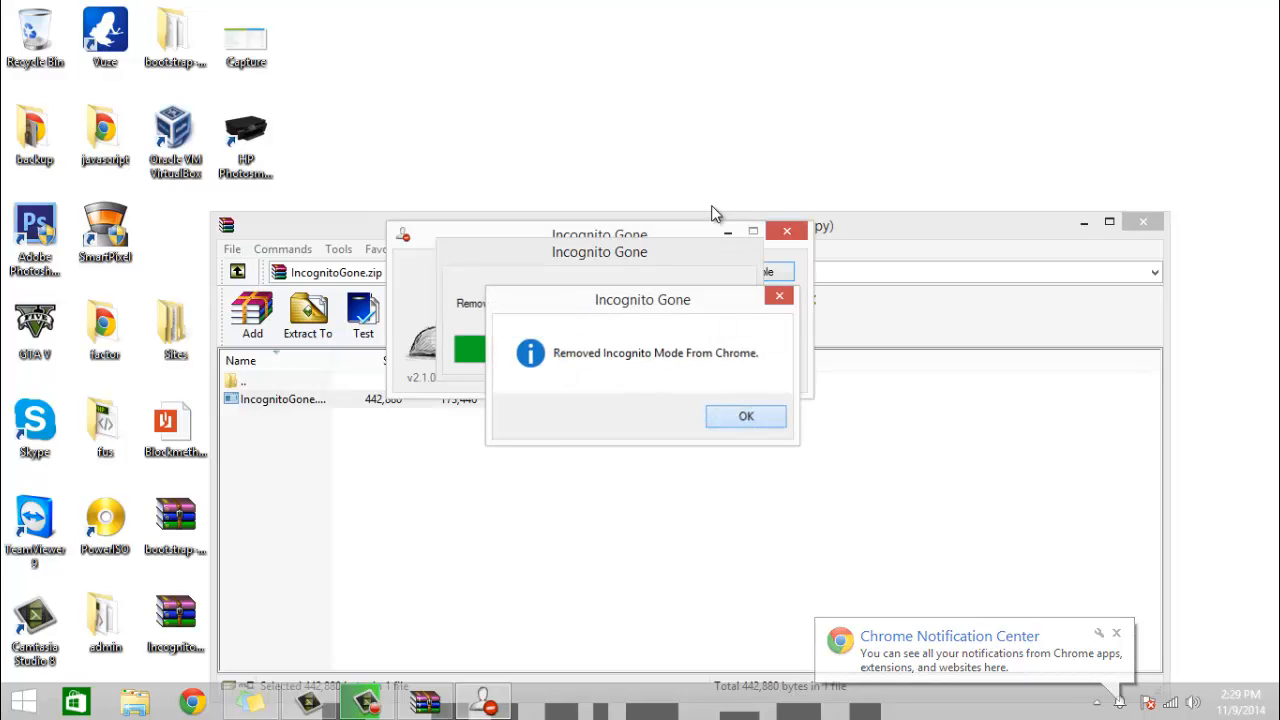
click(745, 416)
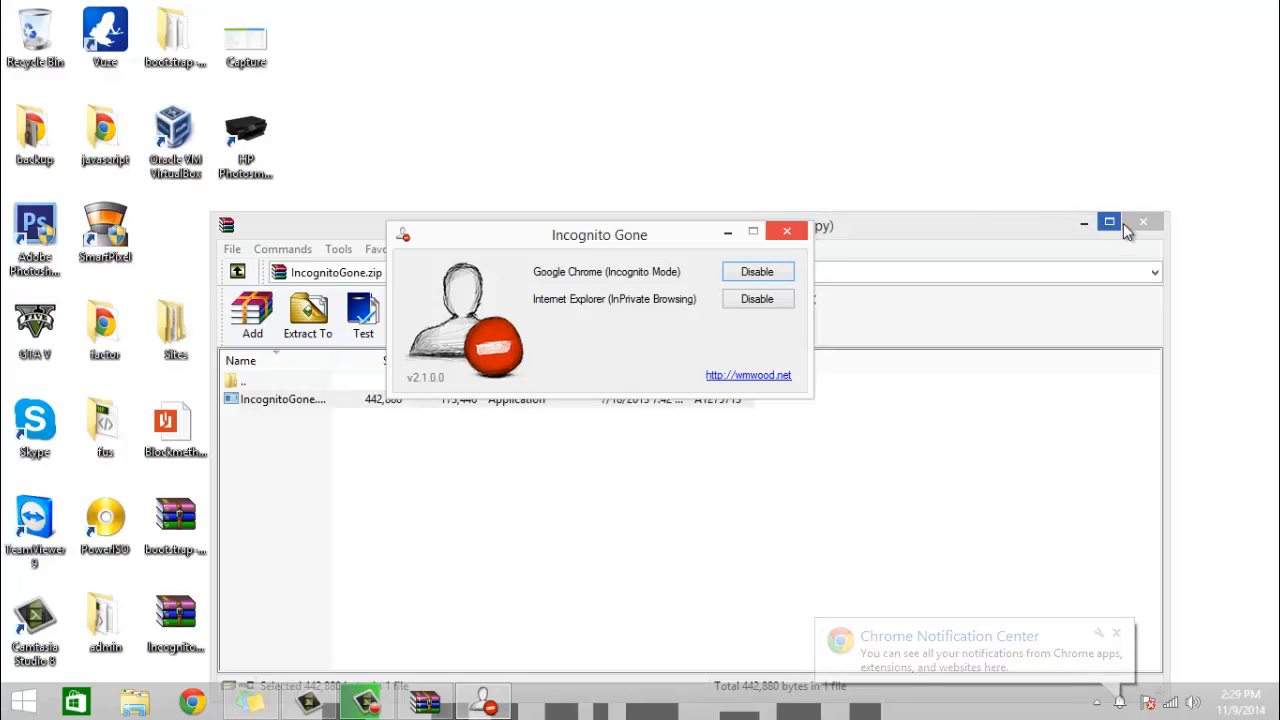